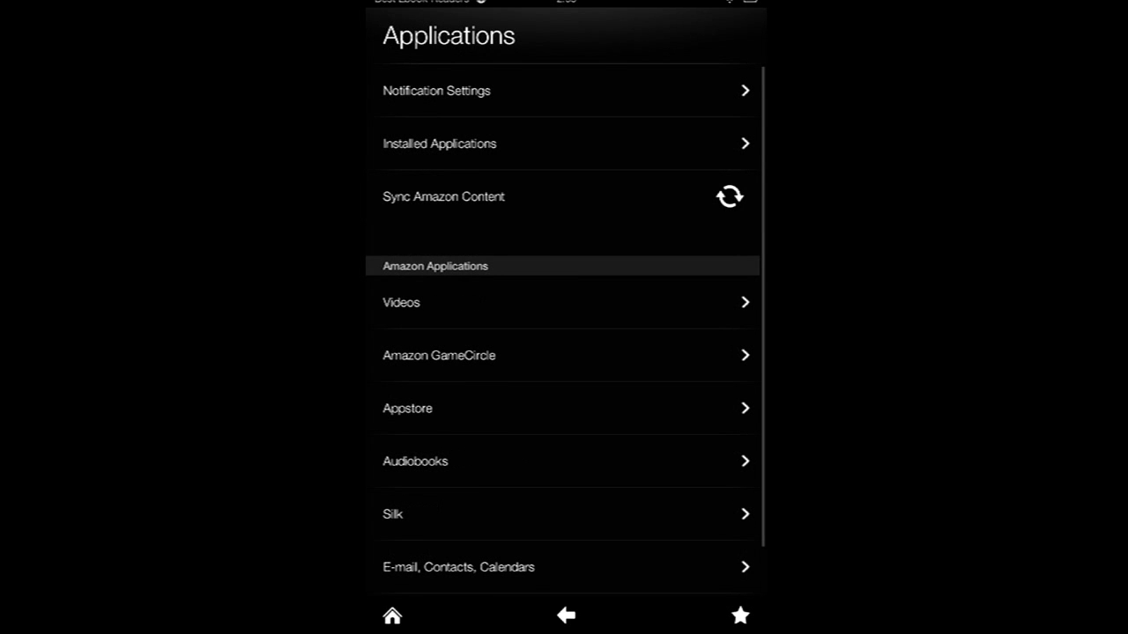
# Open the Silk browser's settings from the Amazon Applications list
pyautogui.click(391, 515)
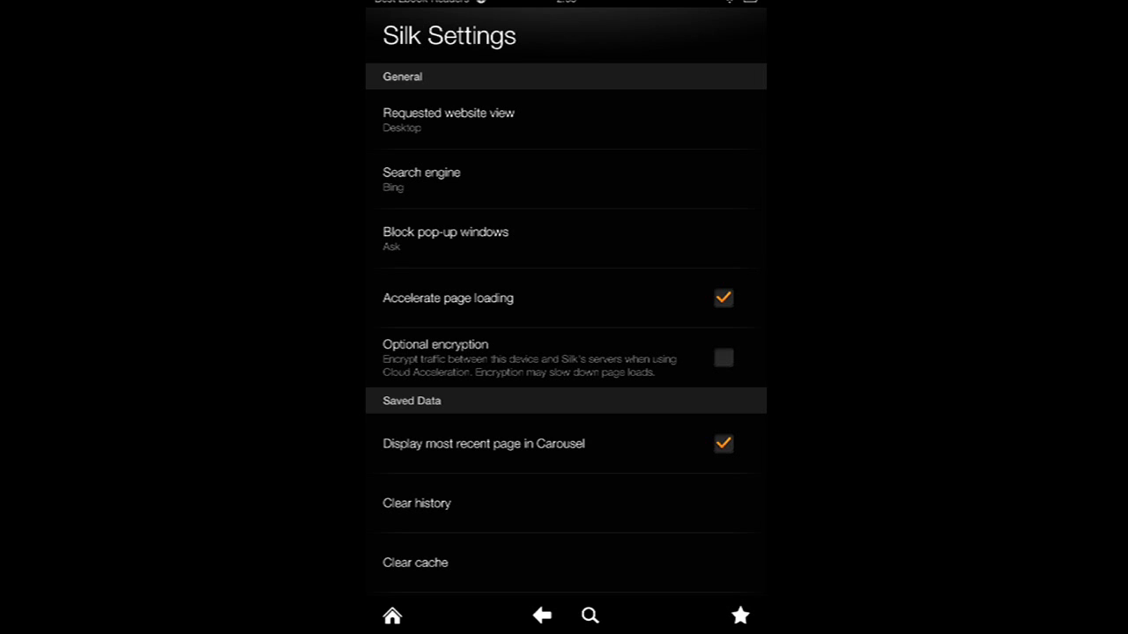
# Set Silk's requested website view to Automatic and bring up the search engine choices
pyautogui.click(447, 120)
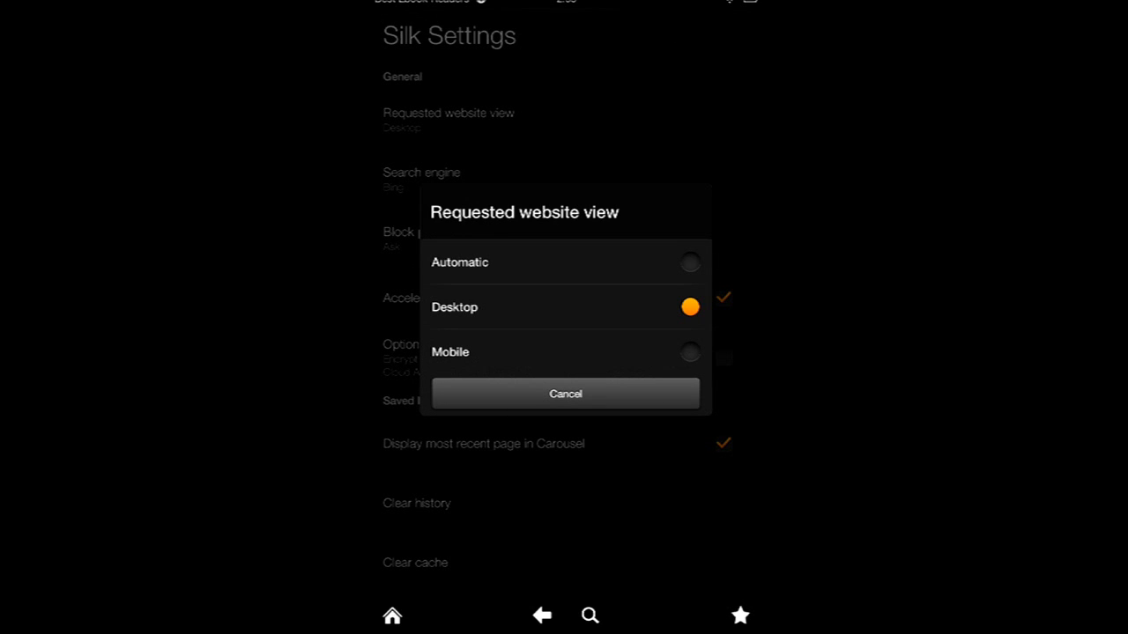
pyautogui.click(460, 261)
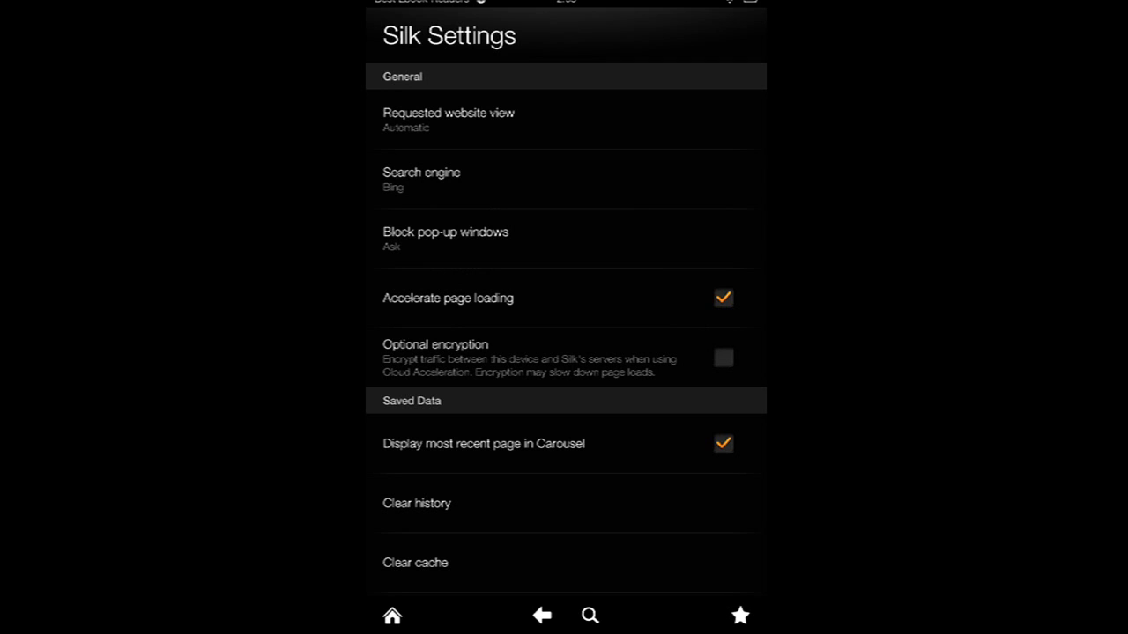
pyautogui.click(421, 180)
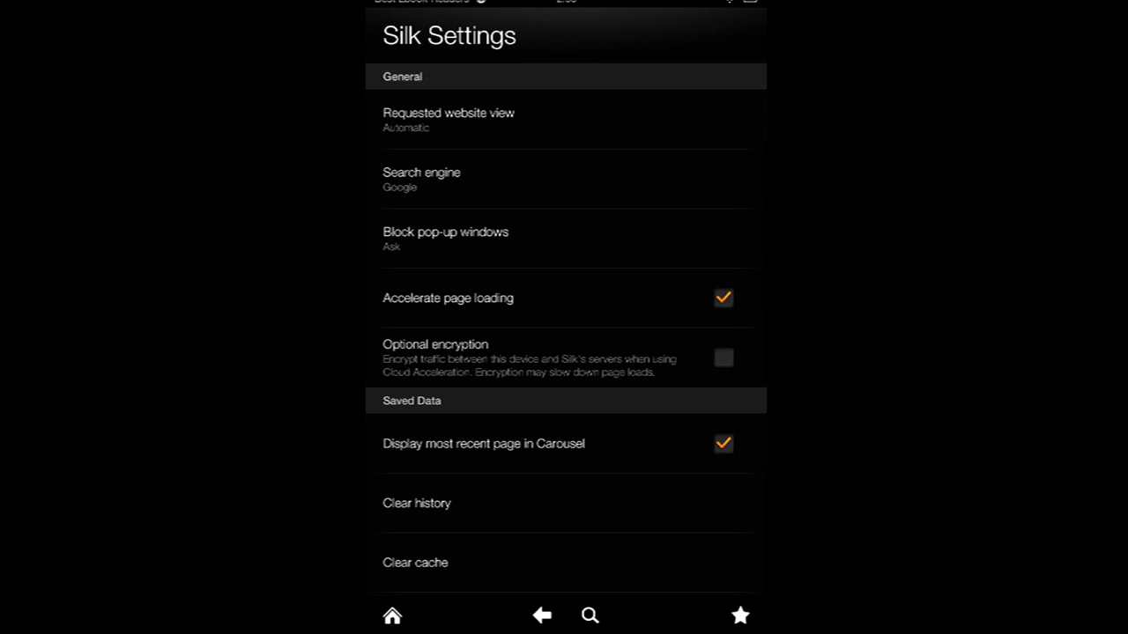
pyautogui.click(444, 239)
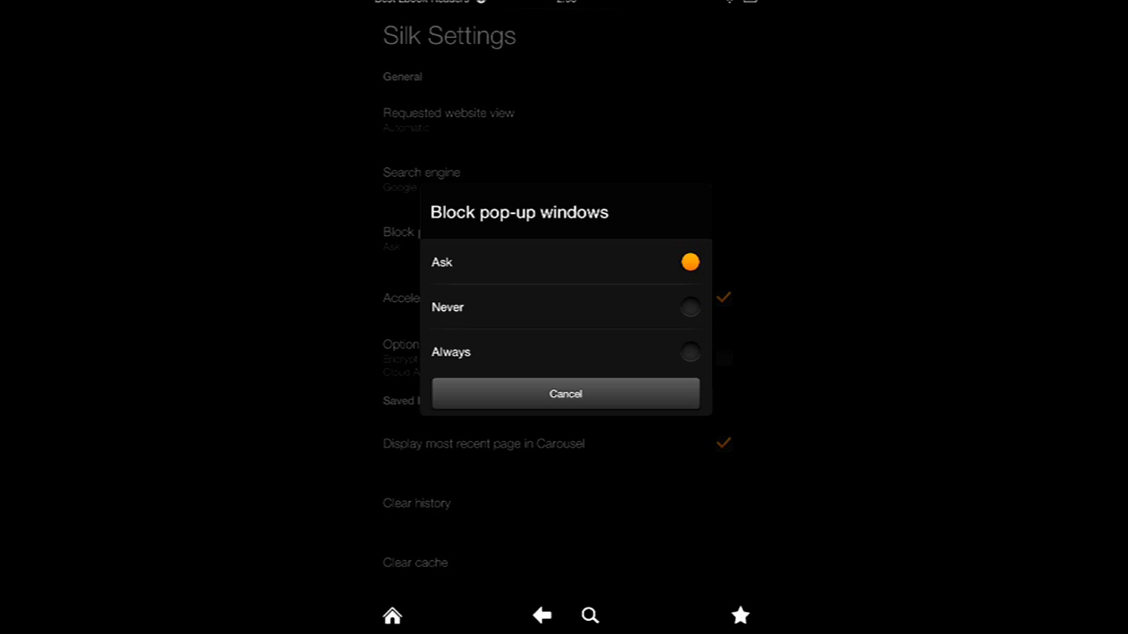
pyautogui.click(564, 395)
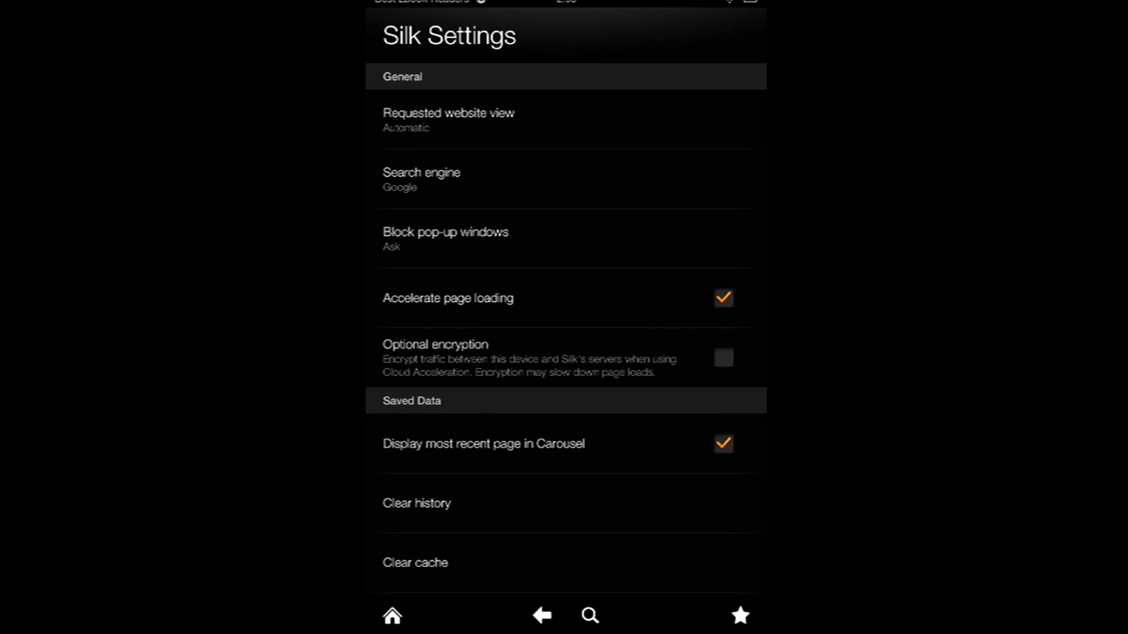
pyautogui.scroll(-3)
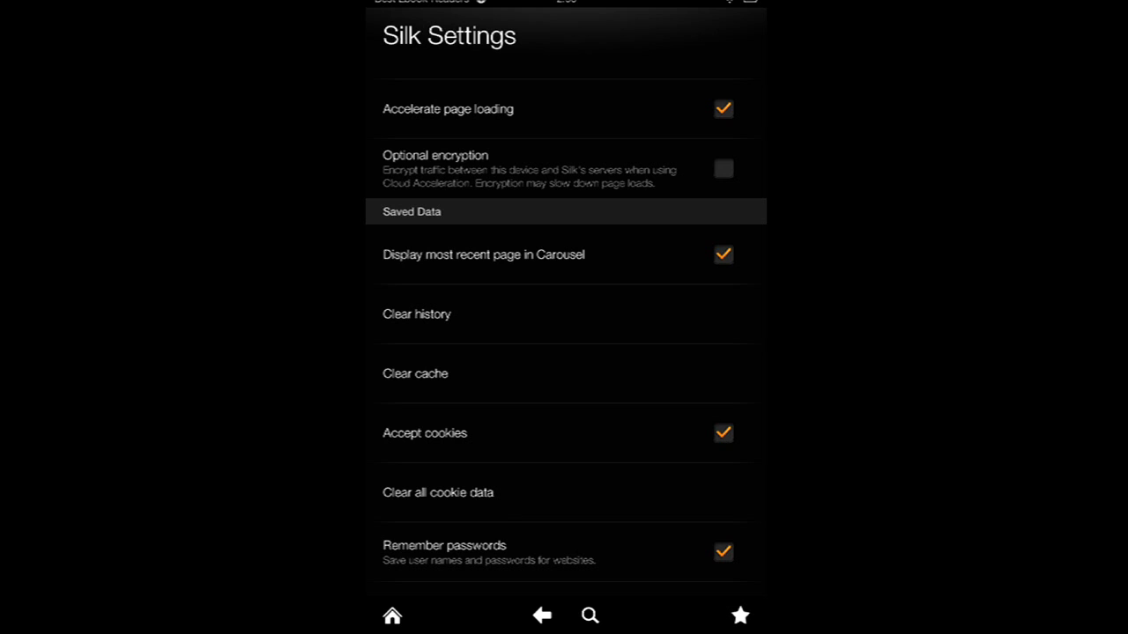
pyautogui.click(722, 169)
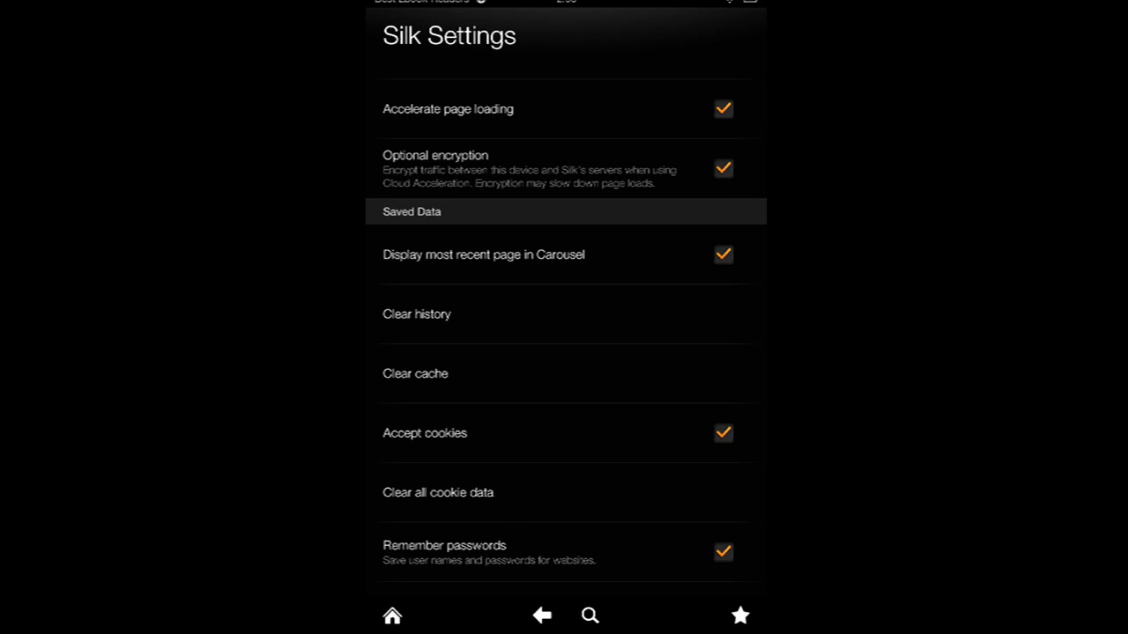
pyautogui.click(722, 169)
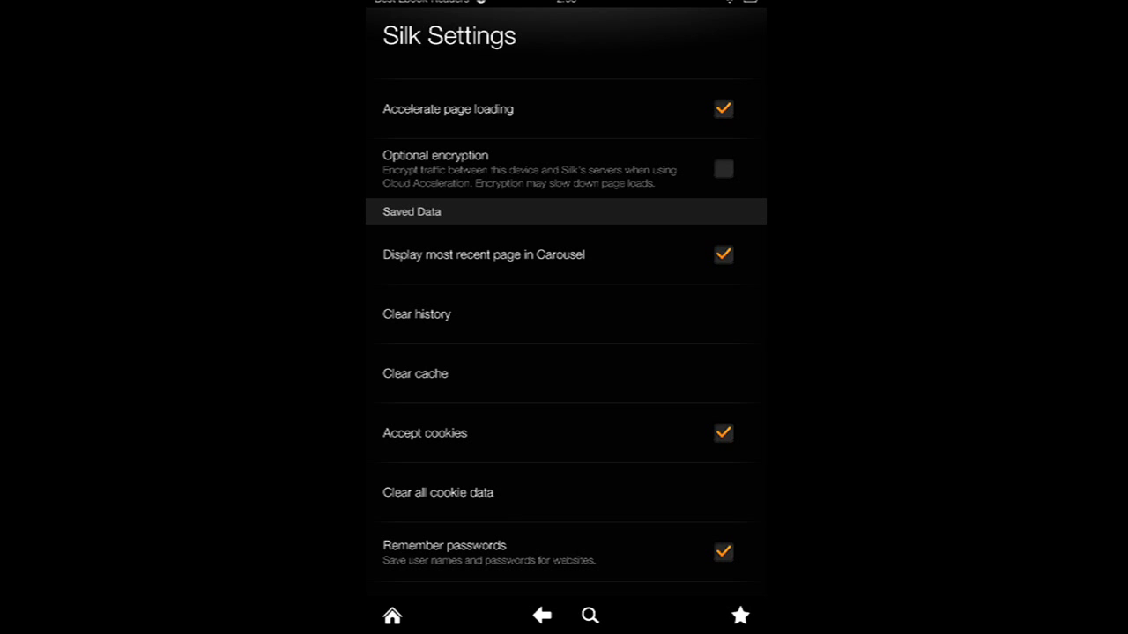
pyautogui.click(416, 314)
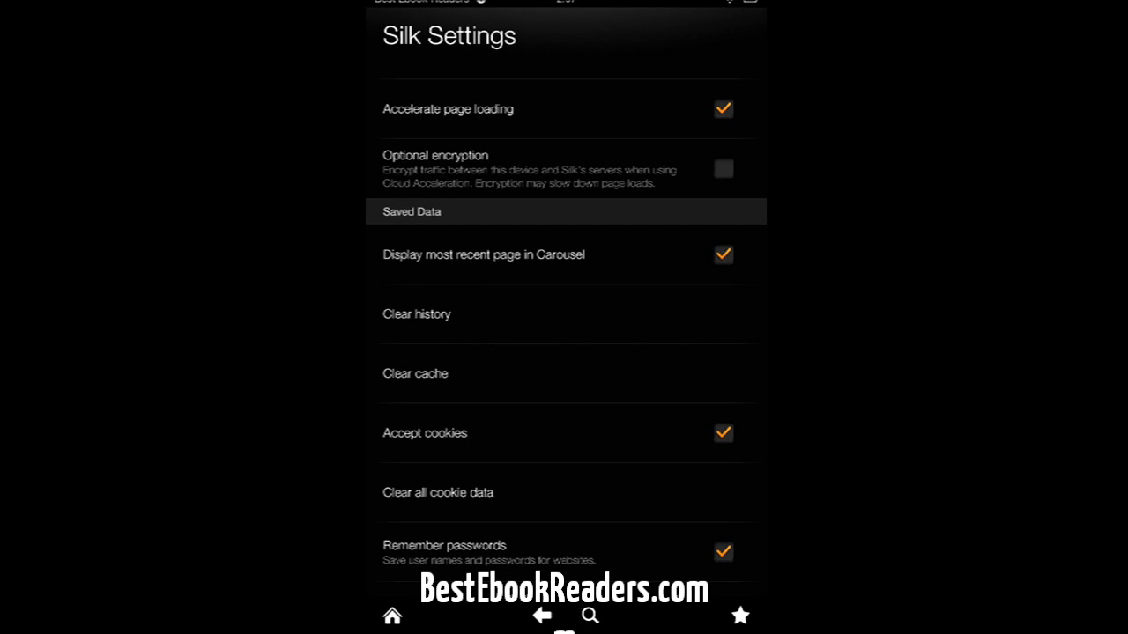
pyautogui.scroll(-3)
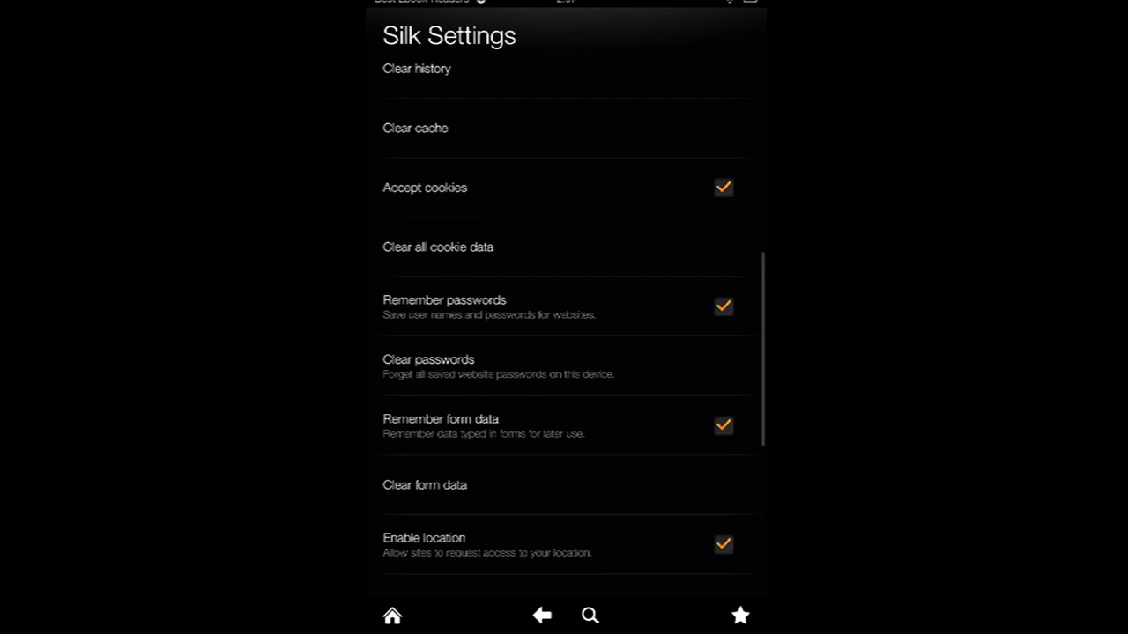
pyautogui.scroll(-3)
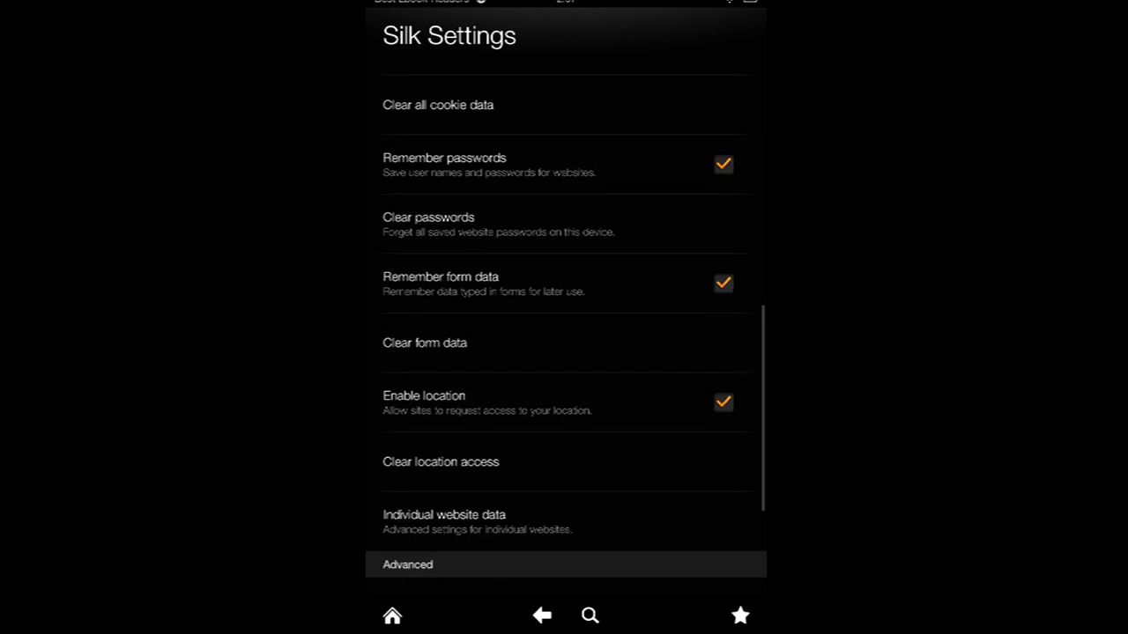
pyautogui.scroll(-3)
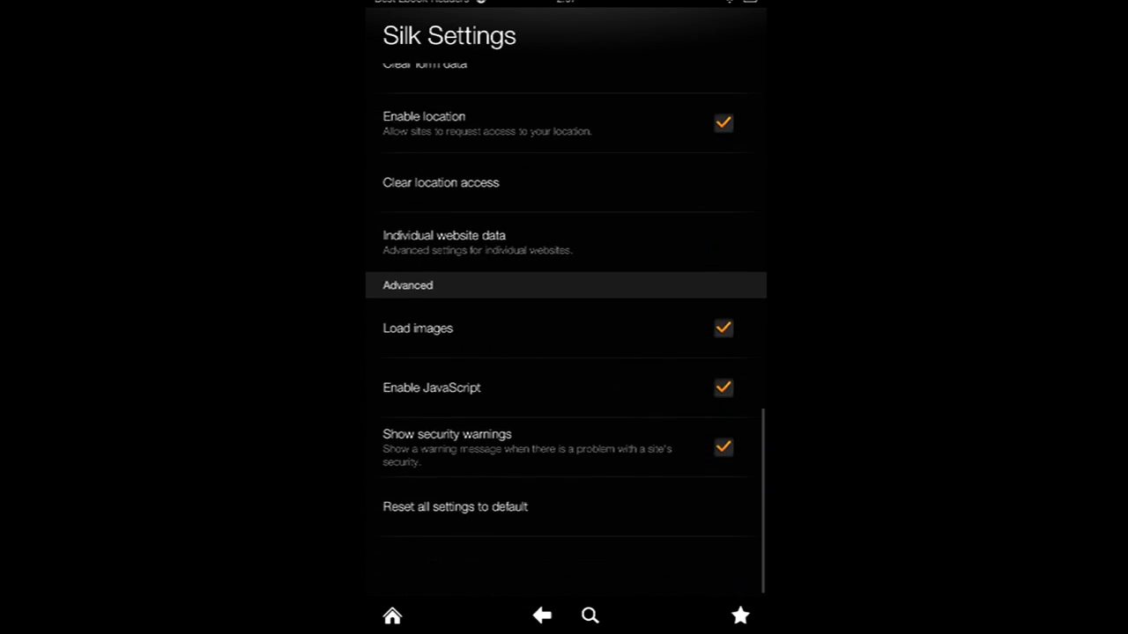
pyautogui.scroll(-3)
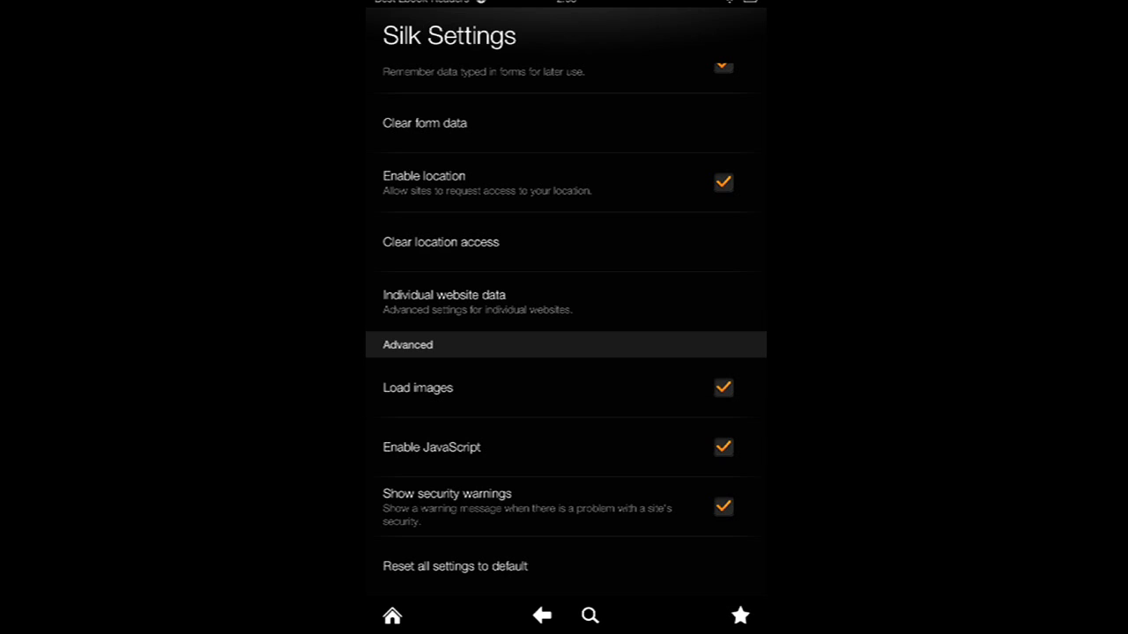
pyautogui.click(444, 294)
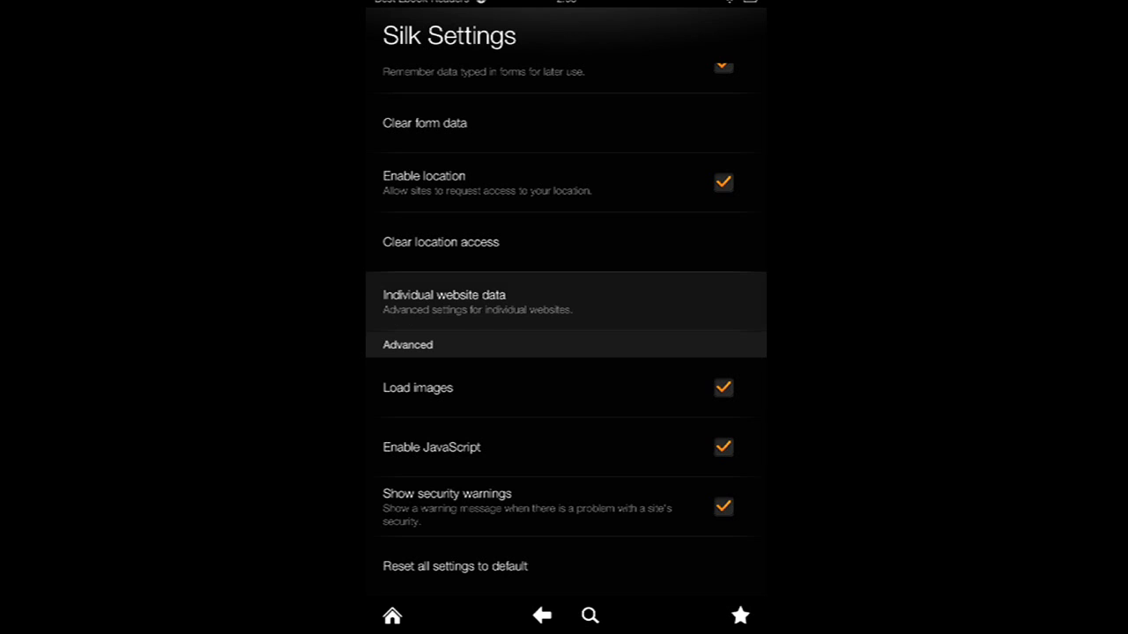
pyautogui.scroll(3)
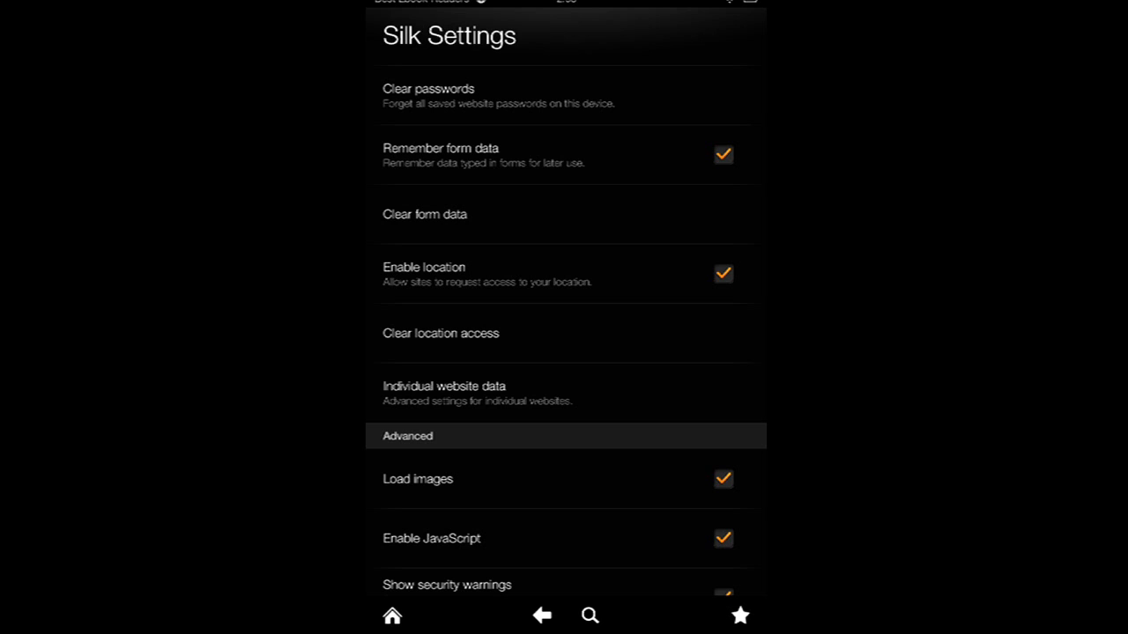
pyautogui.click(425, 215)
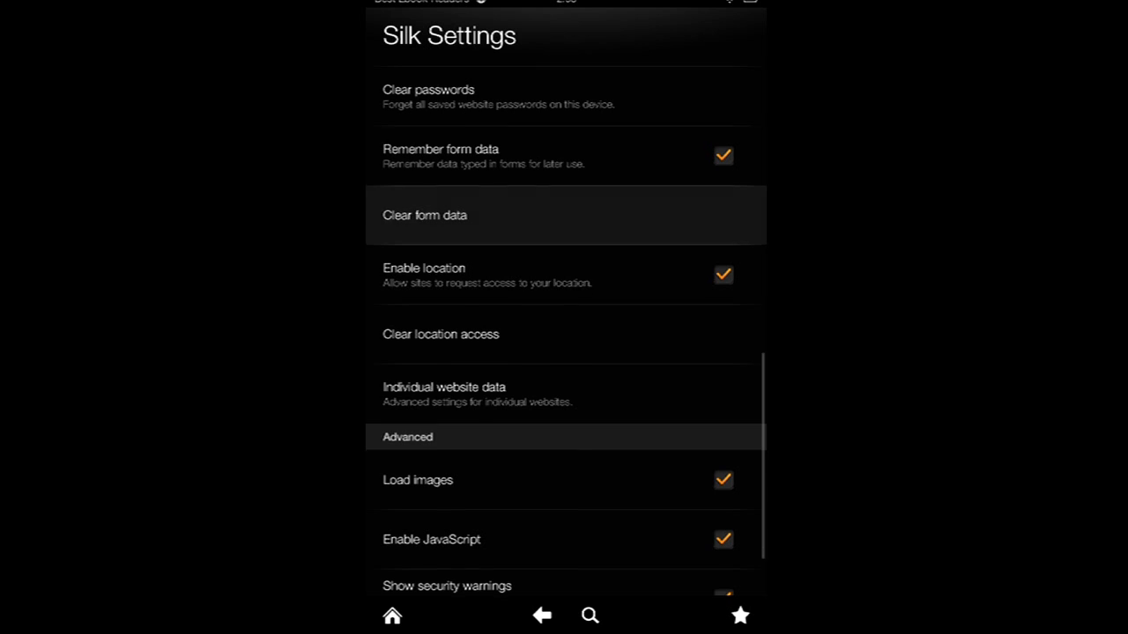
pyautogui.scroll(-3)
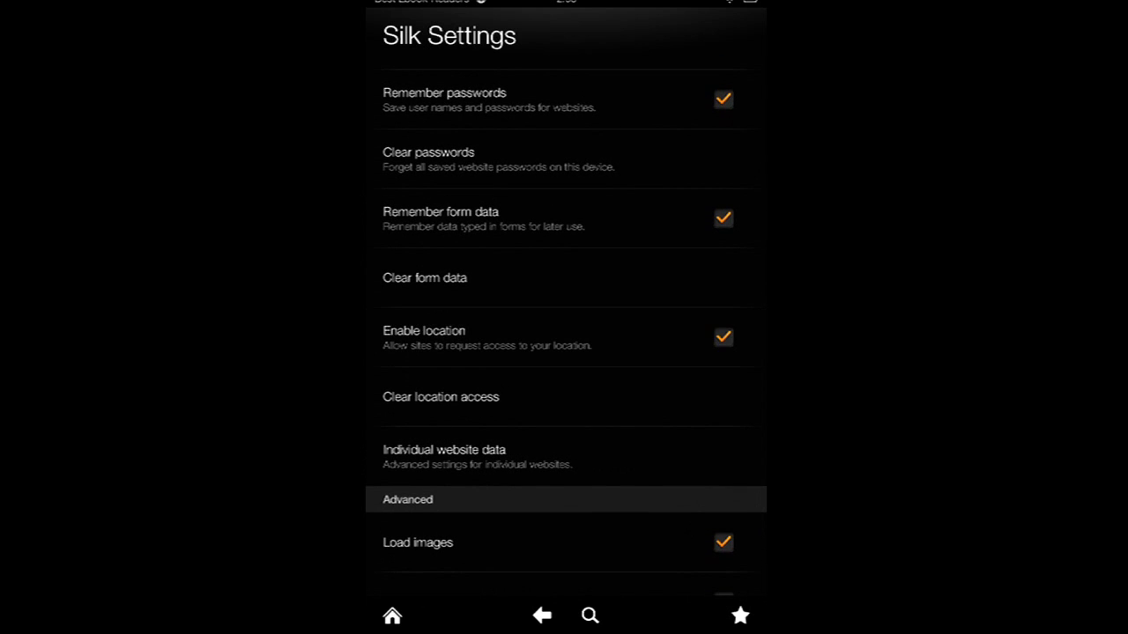
pyautogui.scroll(-3)
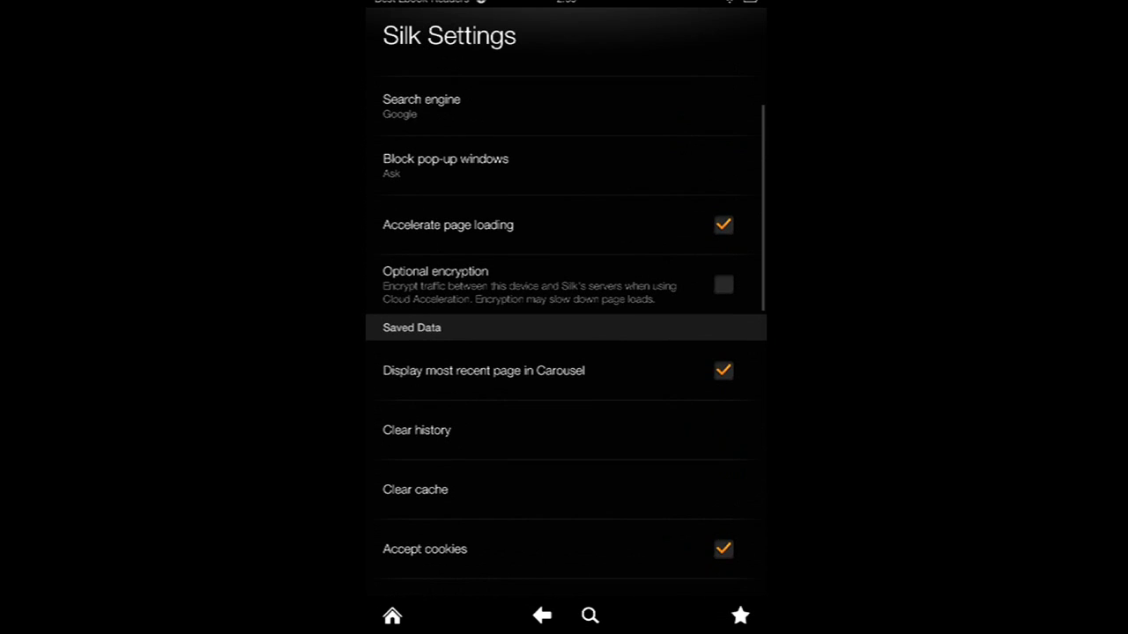
pyautogui.scroll(-3)
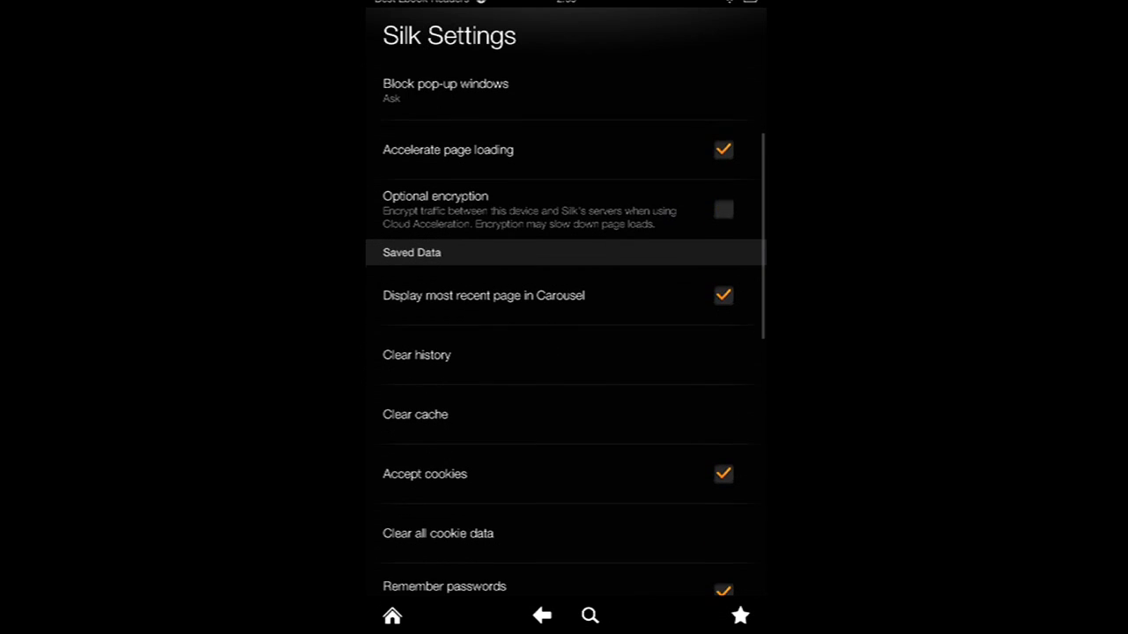